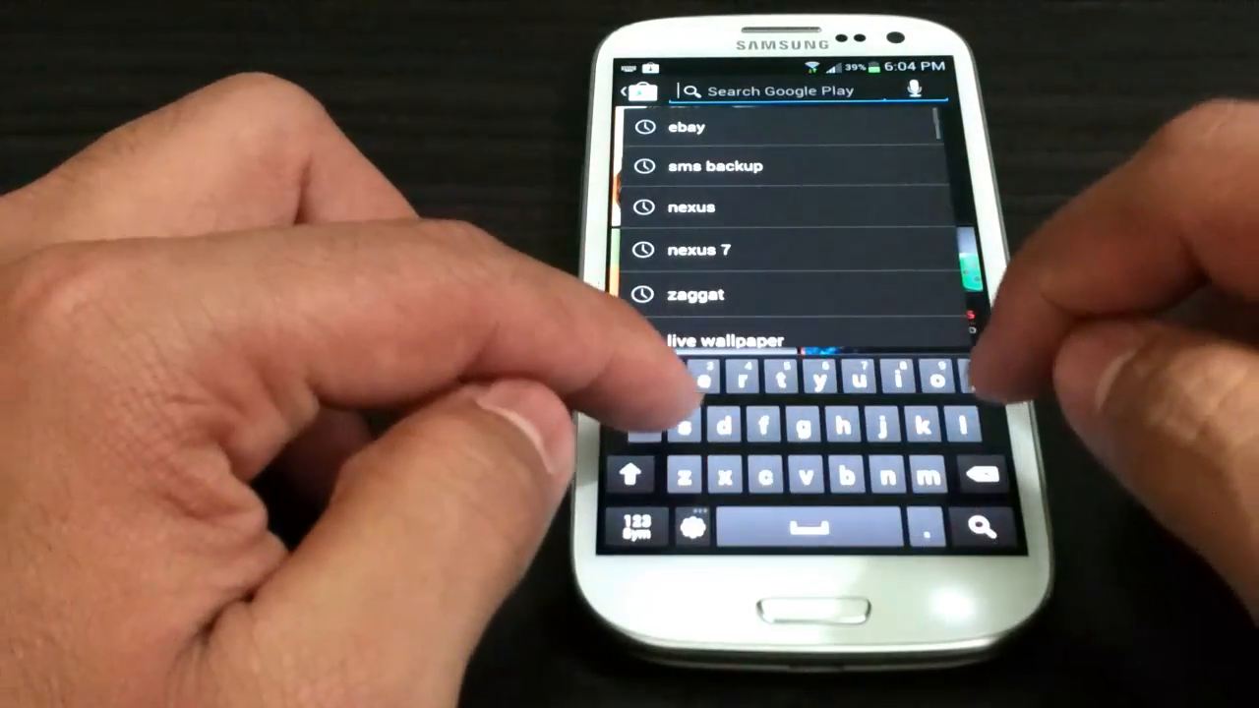
Search Google Play for 'sms' to find the SMS Backup & Restore app
{"action": "type", "text": "sms"}
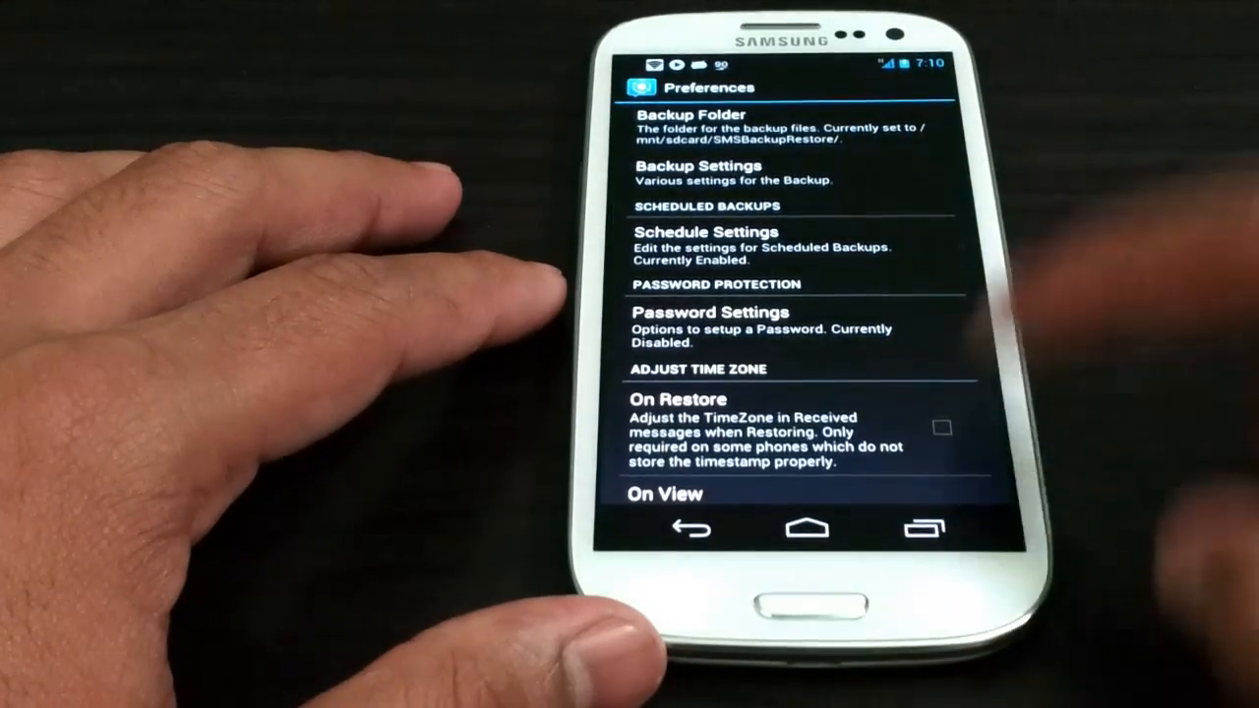
Leave Preferences and return to the main screen with last backup Sep 12, 2012
{"action": "left_click", "coordinate": [700, 527]}
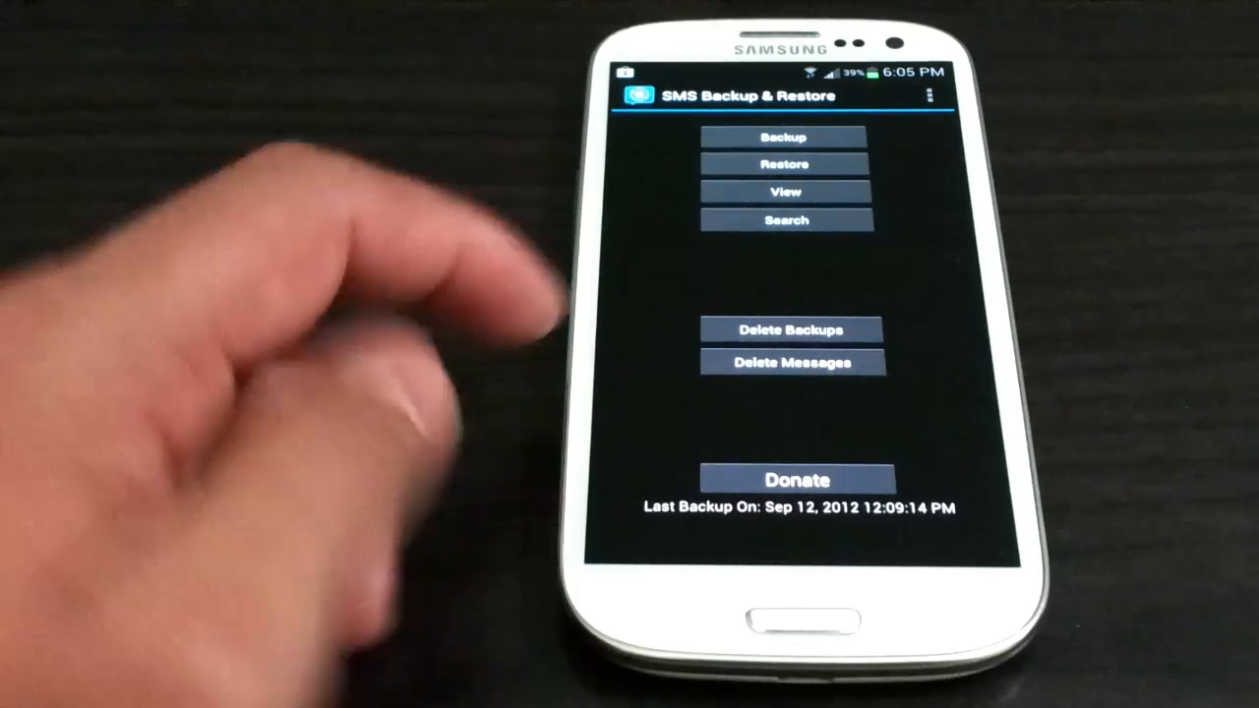
Check which XML backup files exist via Delete Backups, then cancel without deleting
{"action": "left_click", "coordinate": [792, 362]}
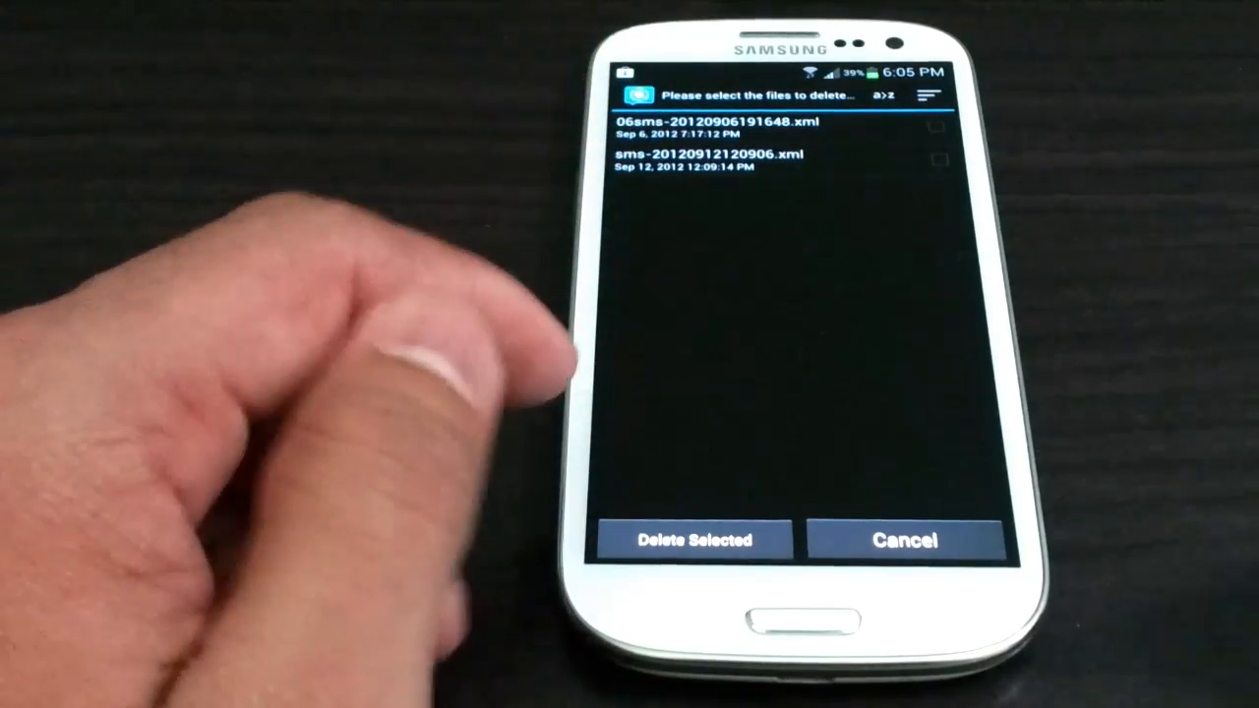
{"action": "left_click", "coordinate": [908, 538]}
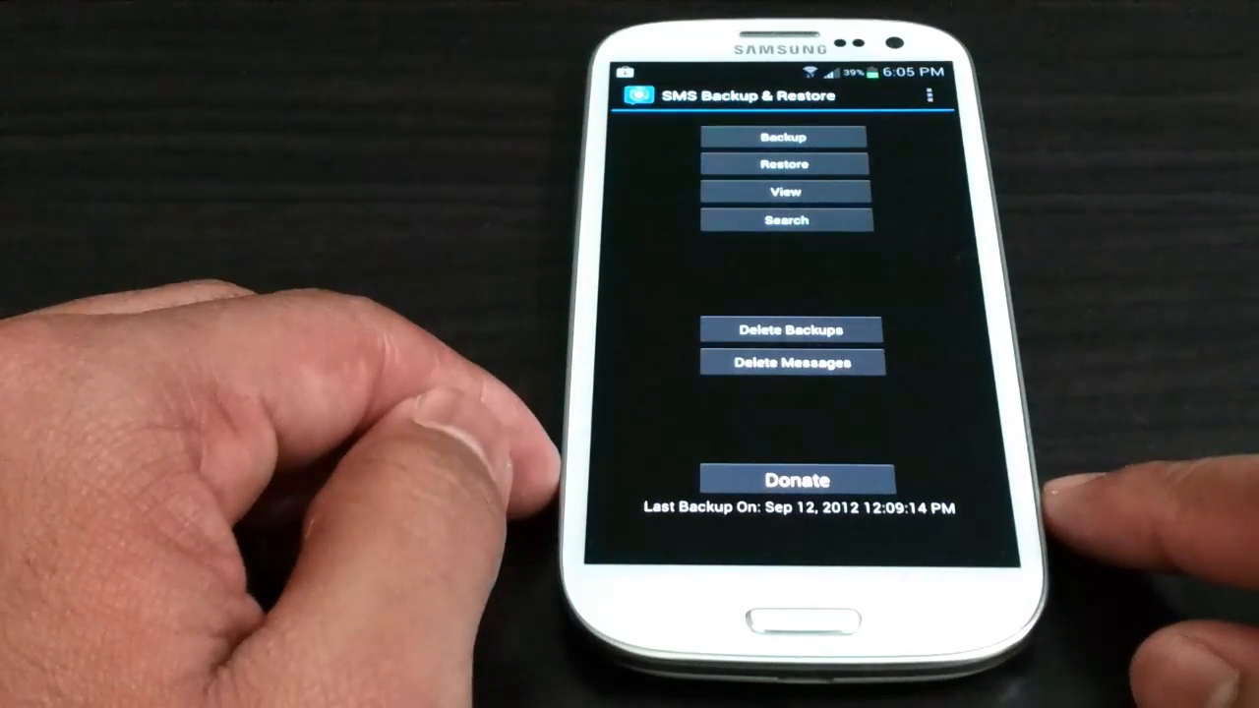
View the older 06sms backup file and browse through its stored conversations
{"action": "left_click", "coordinate": [785, 192]}
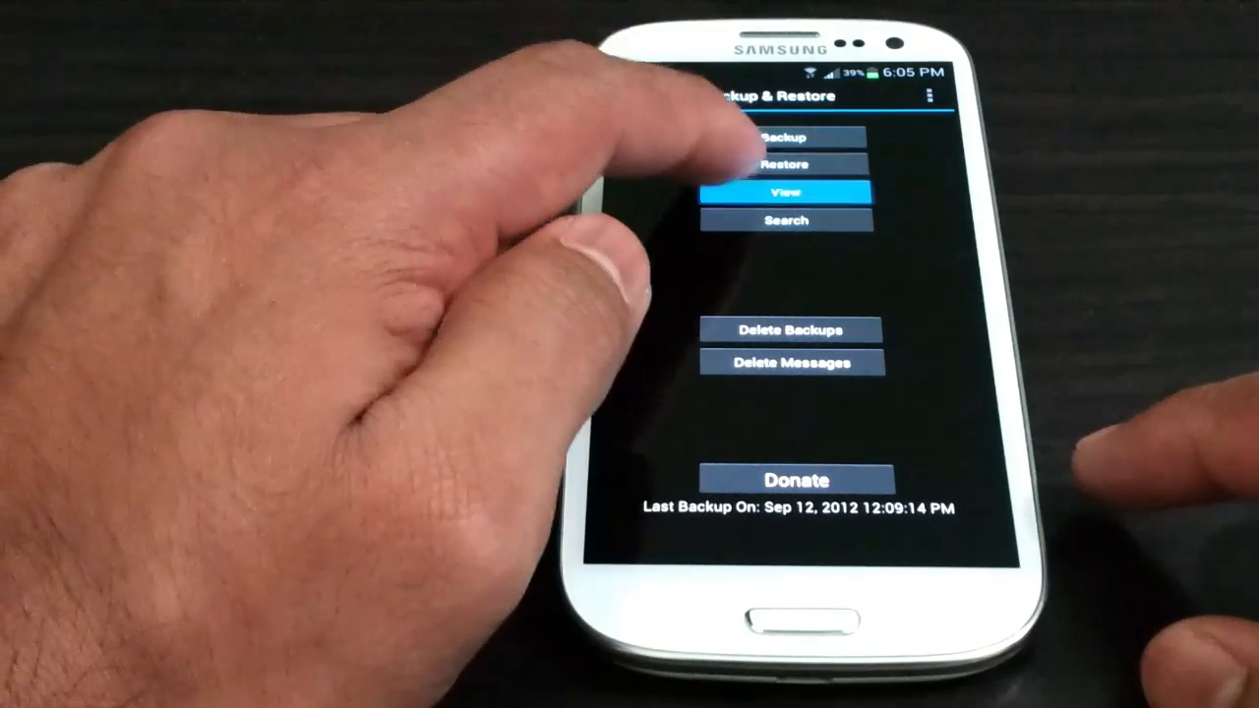
{"action": "left_click", "coordinate": [787, 191]}
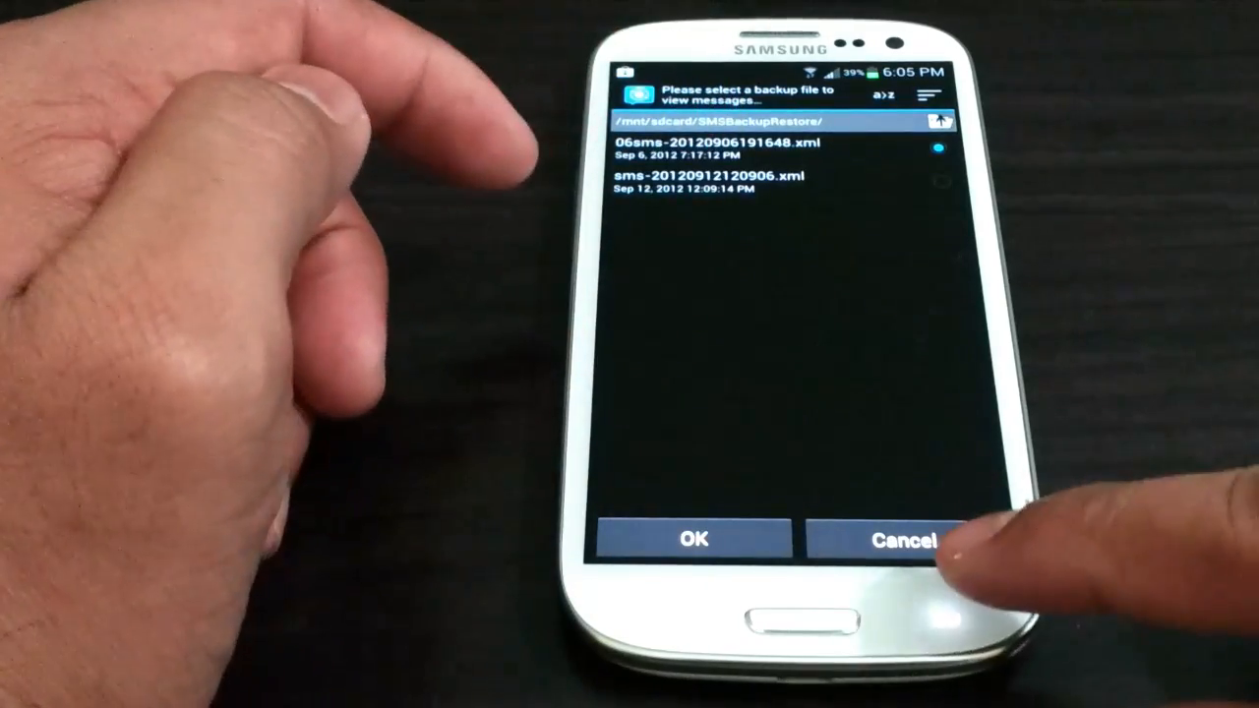
{"action": "left_click", "coordinate": [913, 537]}
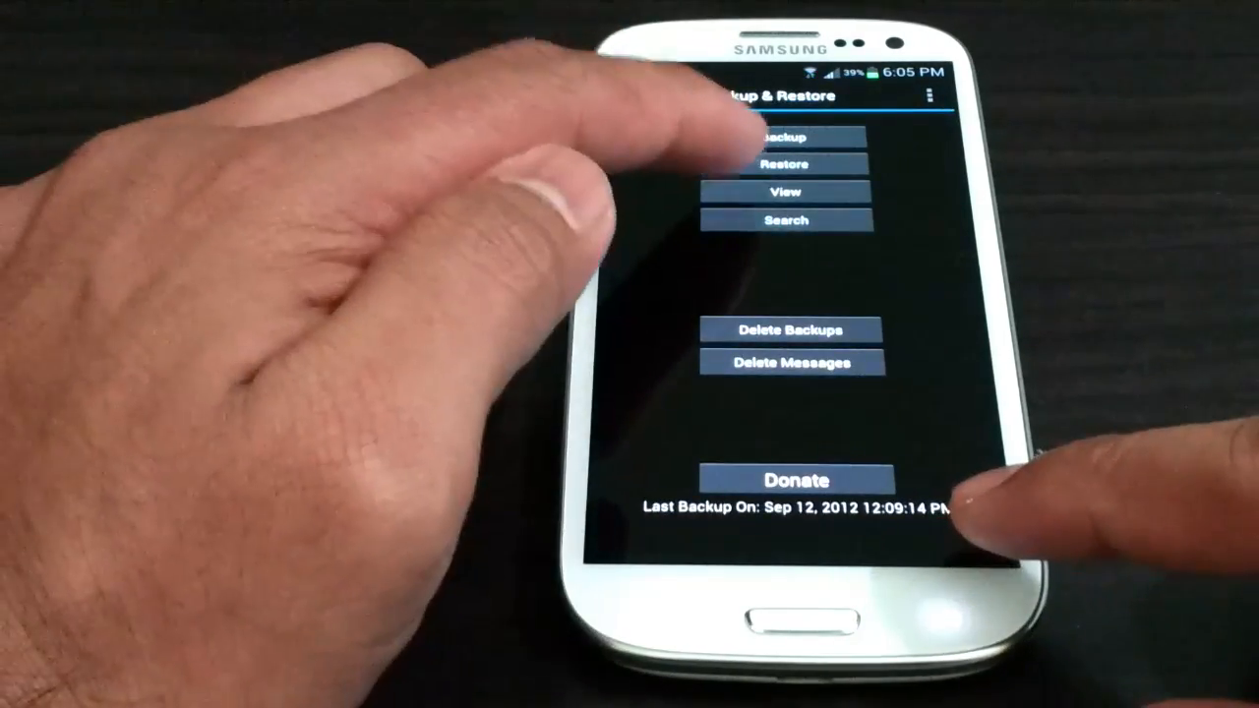
{"action": "left_click", "coordinate": [787, 193]}
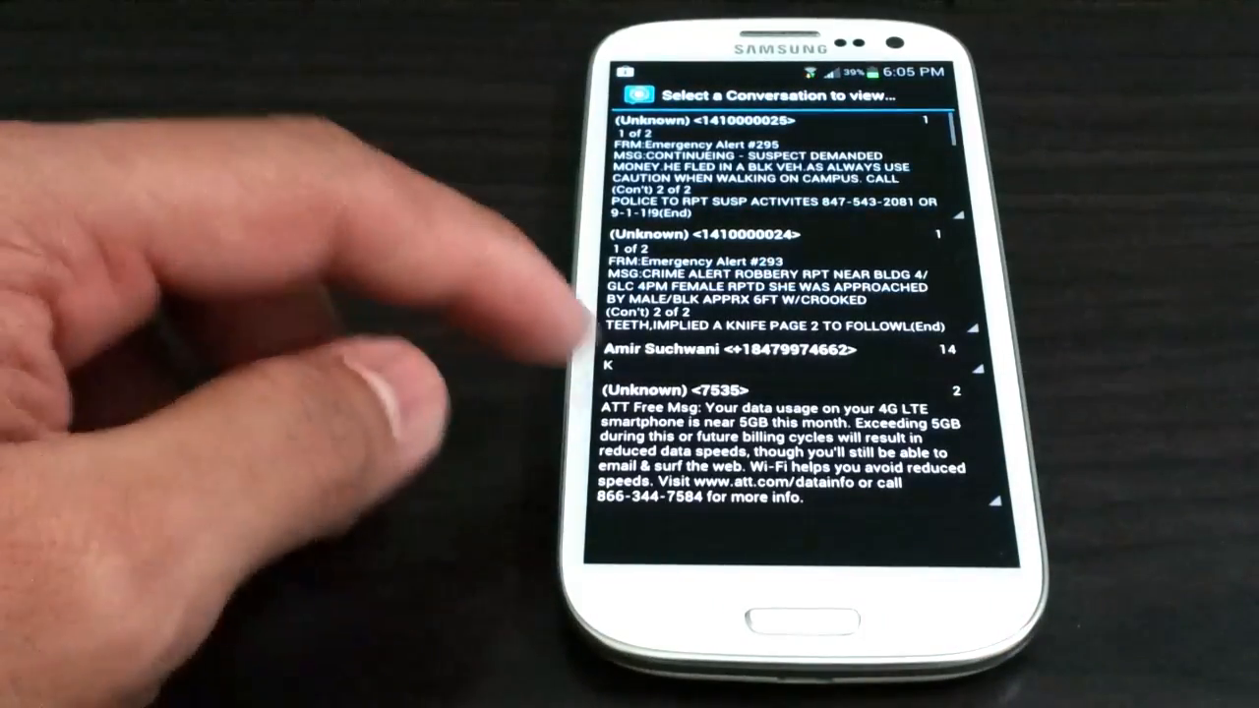
{"action": "scroll", "scroll_direction": "down", "scroll_amount": 3}
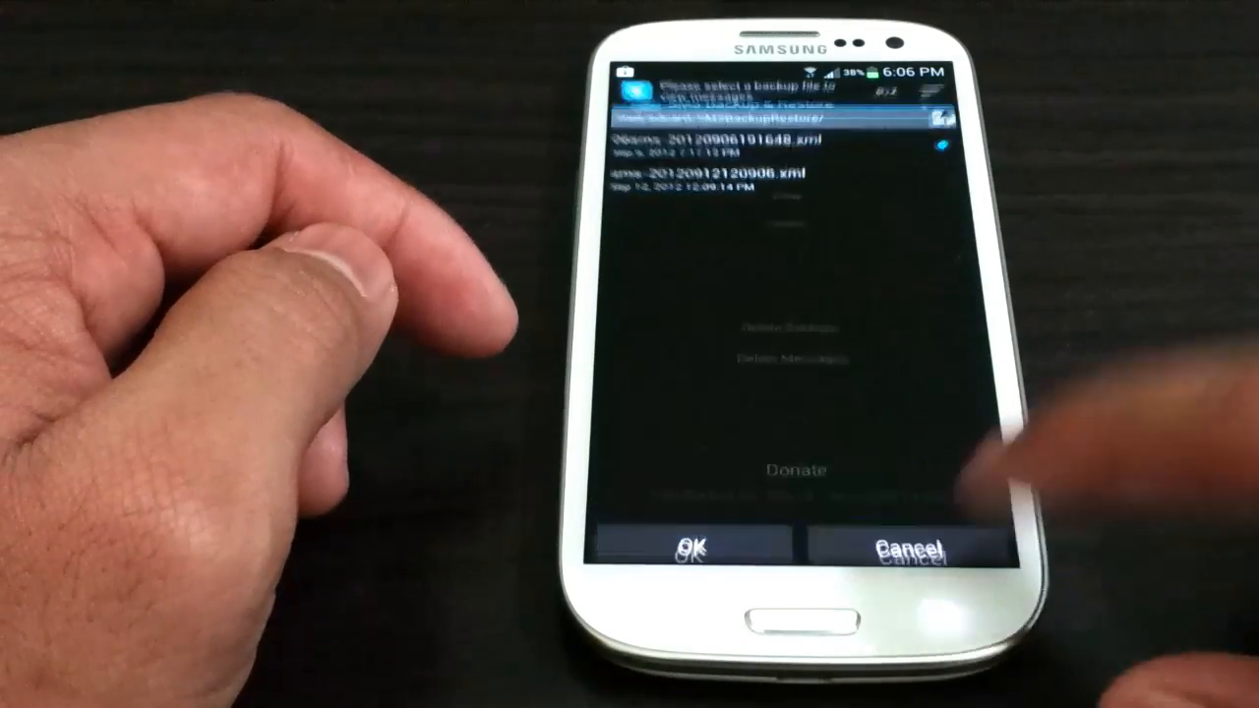
{"action": "left_click", "coordinate": [905, 547]}
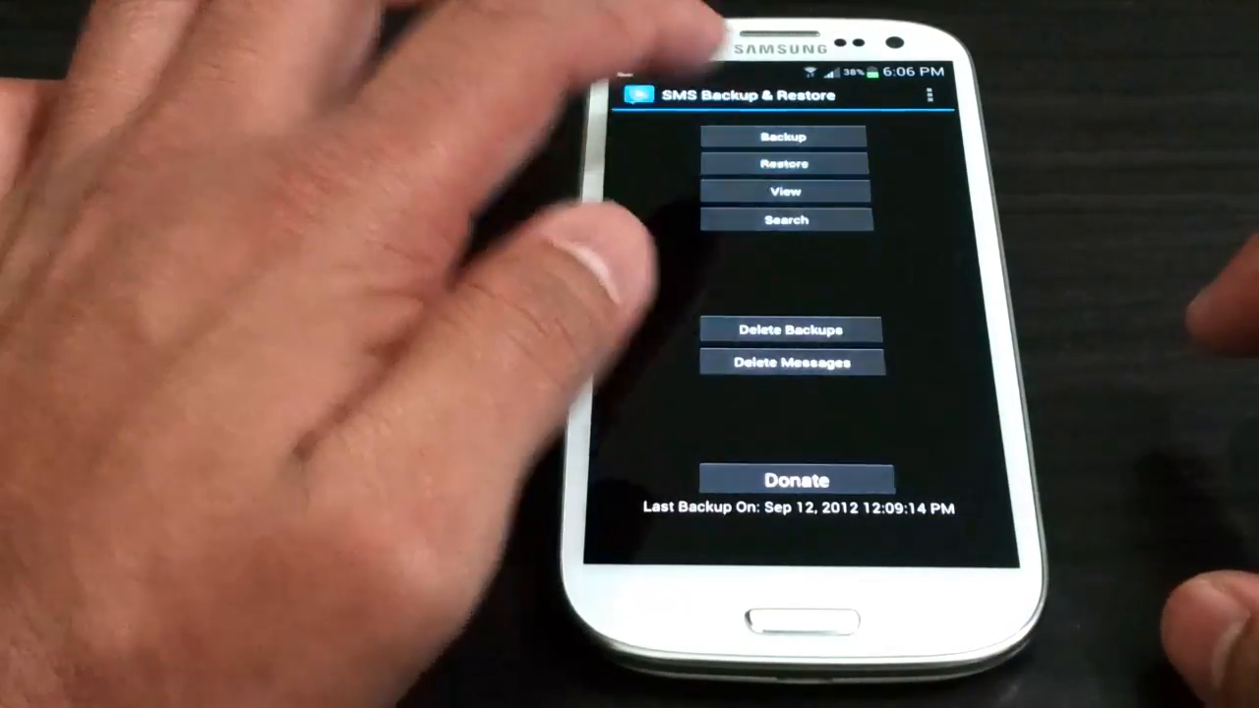
{"action": "left_click", "coordinate": [783, 163]}
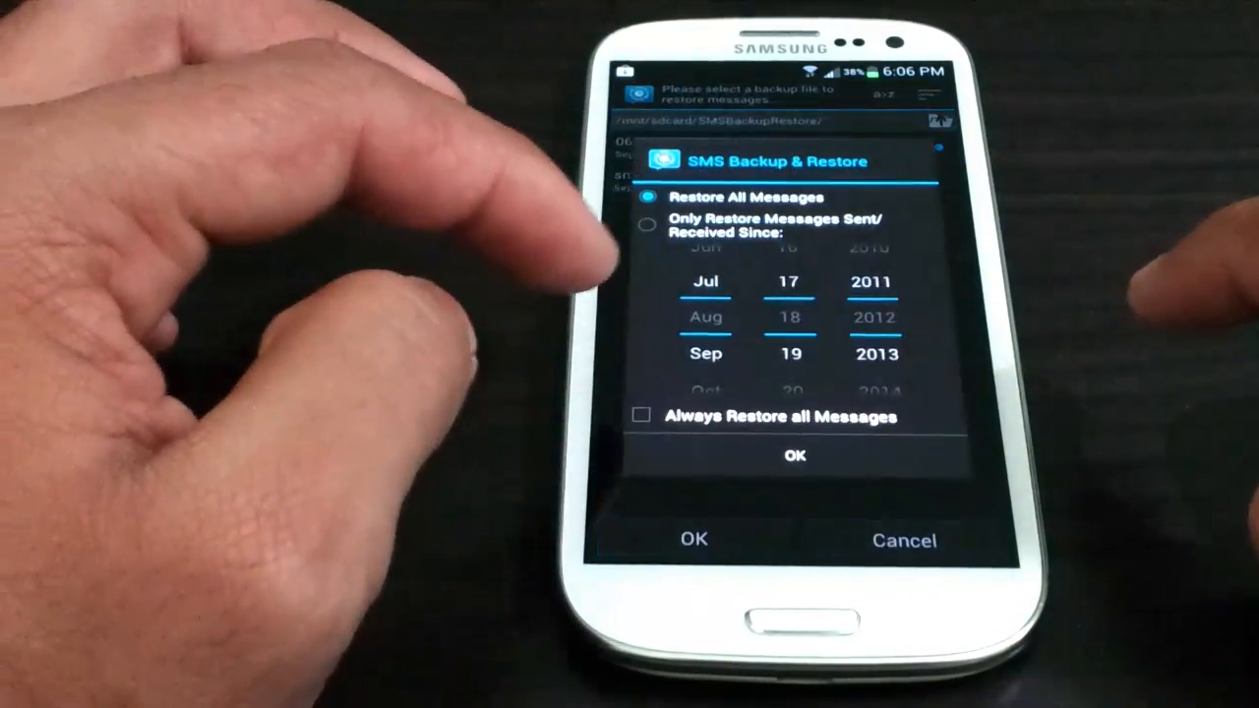
{"action": "left_click", "coordinate": [647, 224]}
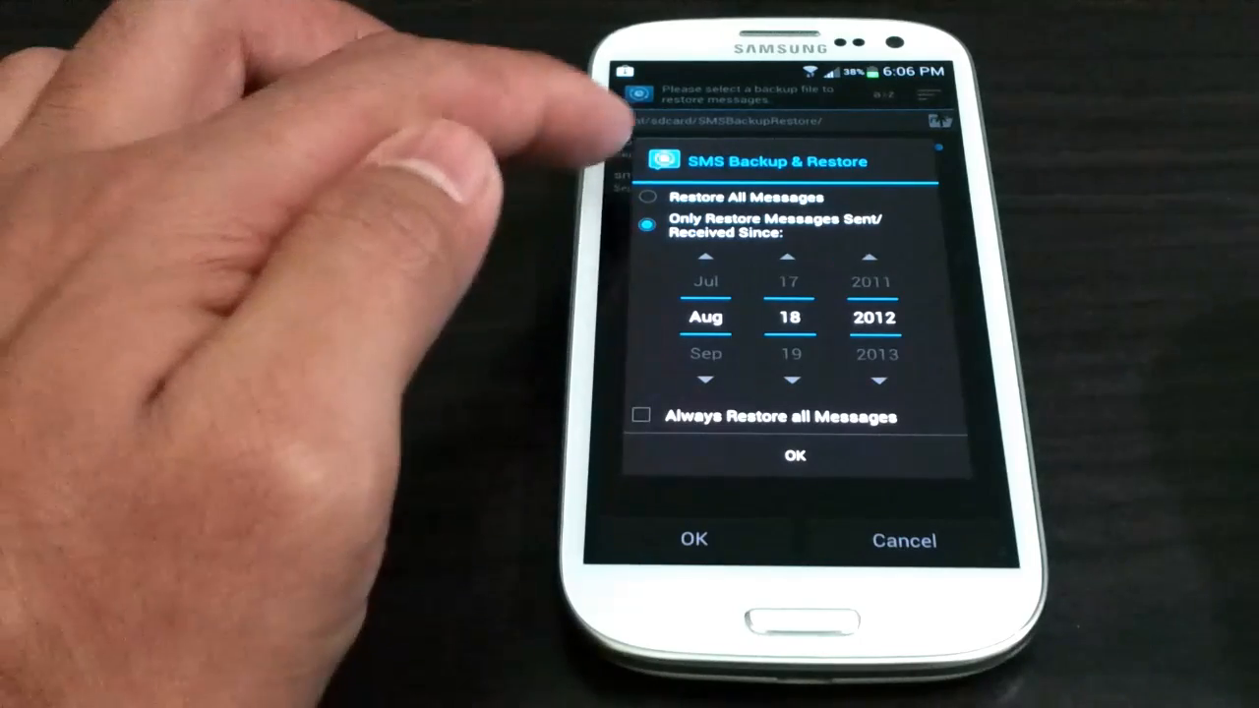
{"action": "left_click", "coordinate": [649, 197]}
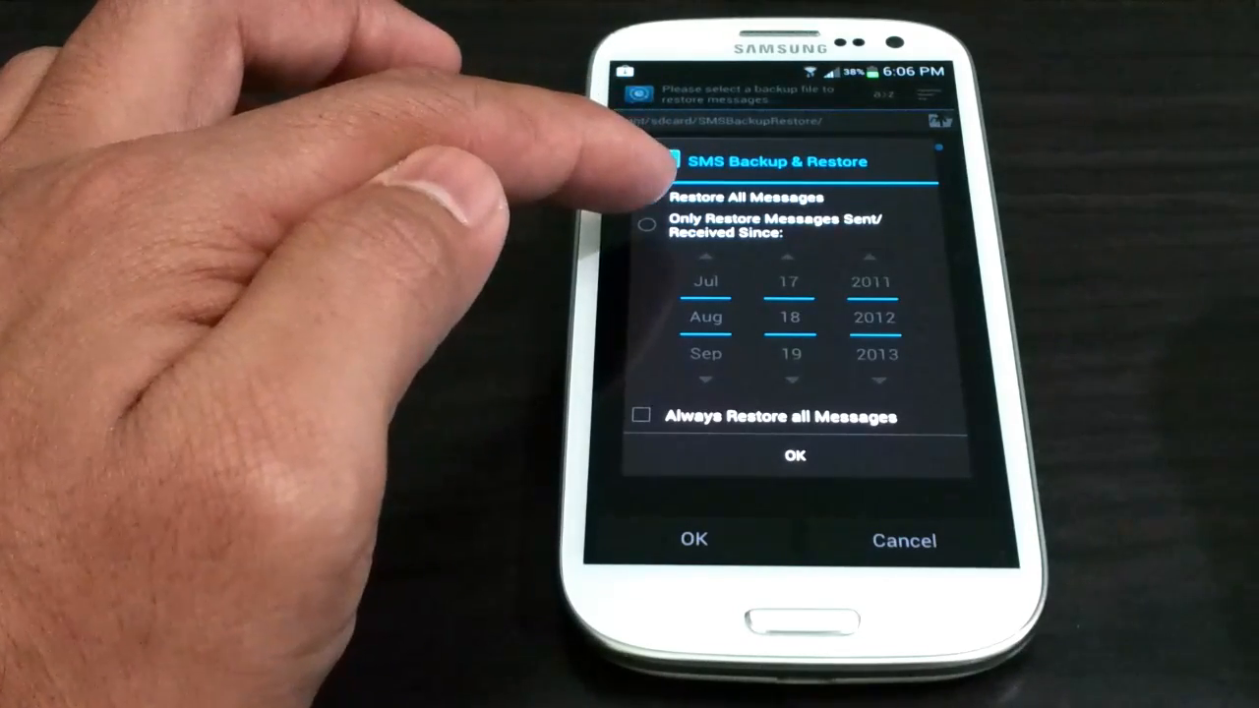
{"action": "left_click", "coordinate": [645, 196]}
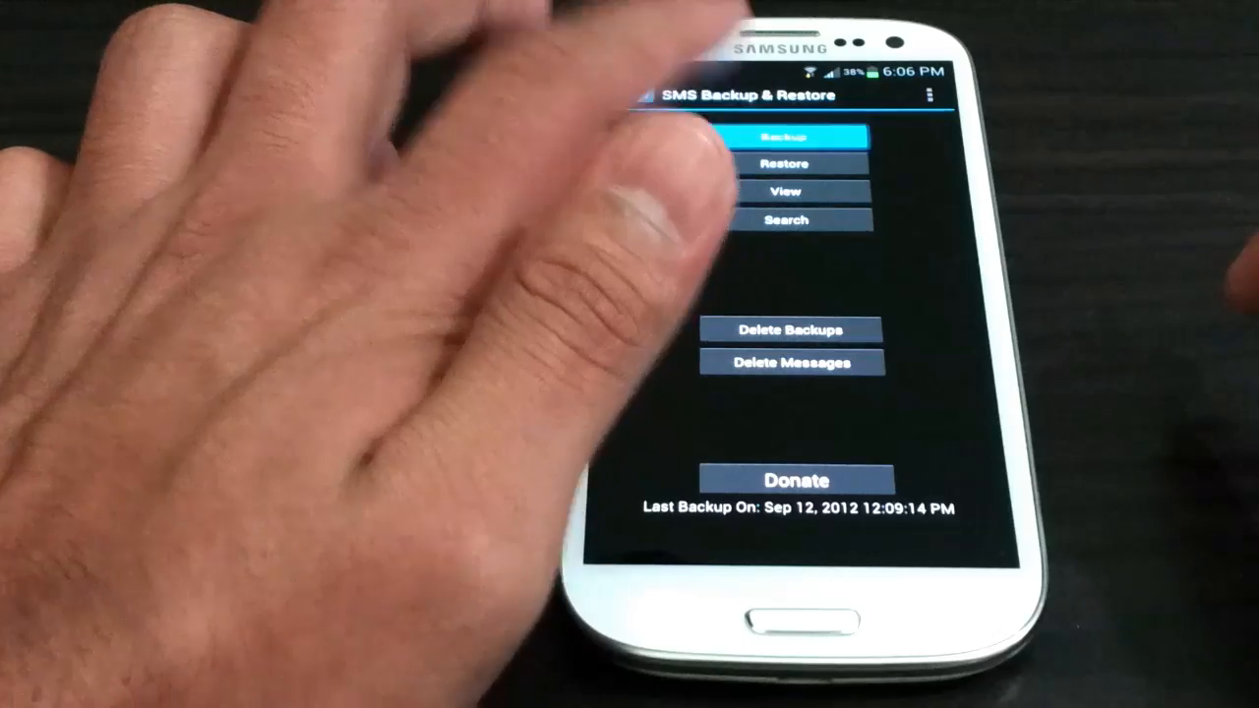
Back up all messages to the default dated XML file, making last backup Sep 18, 2012 6:06:38 PM
{"action": "left_click", "coordinate": [785, 136]}
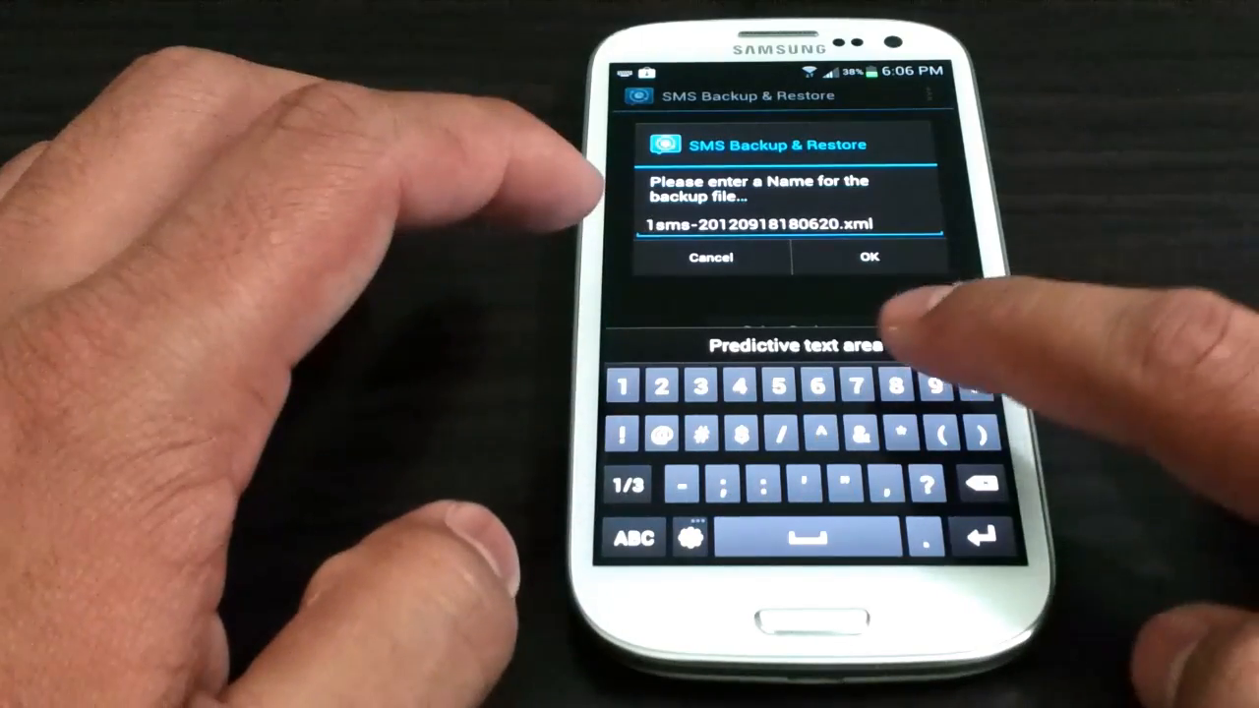
{"action": "left_click", "coordinate": [865, 256]}
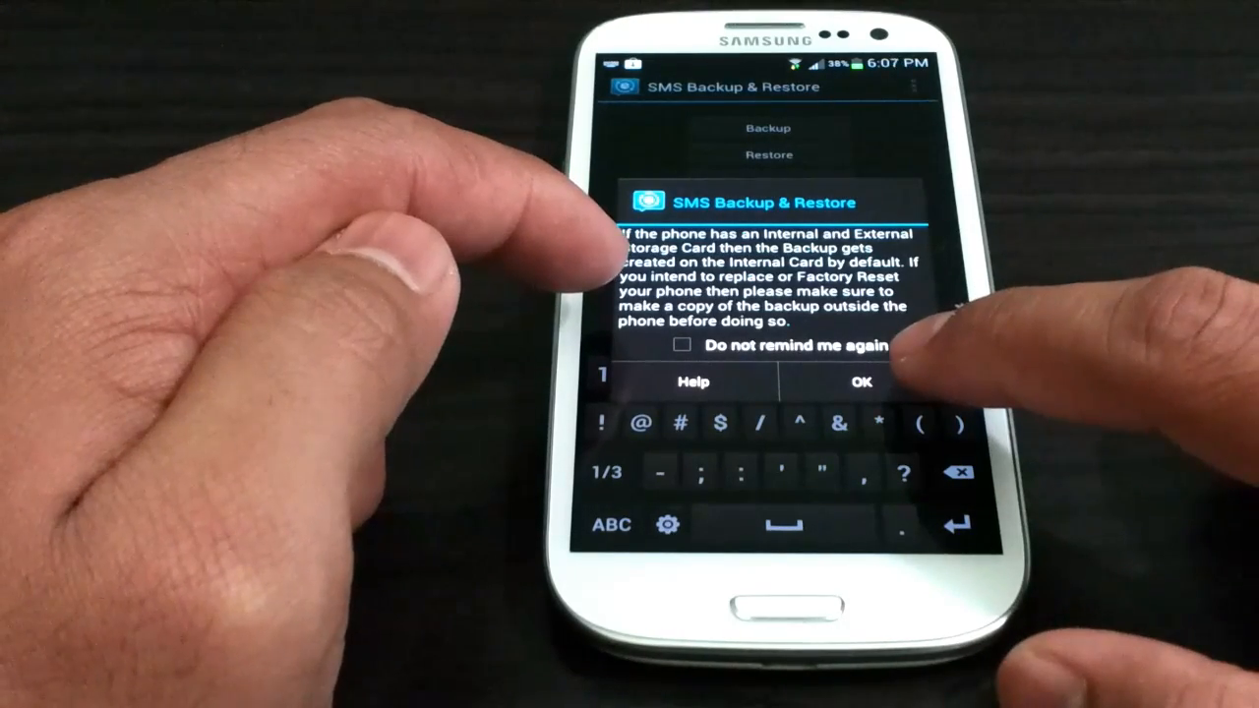
{"action": "left_click", "coordinate": [857, 381]}
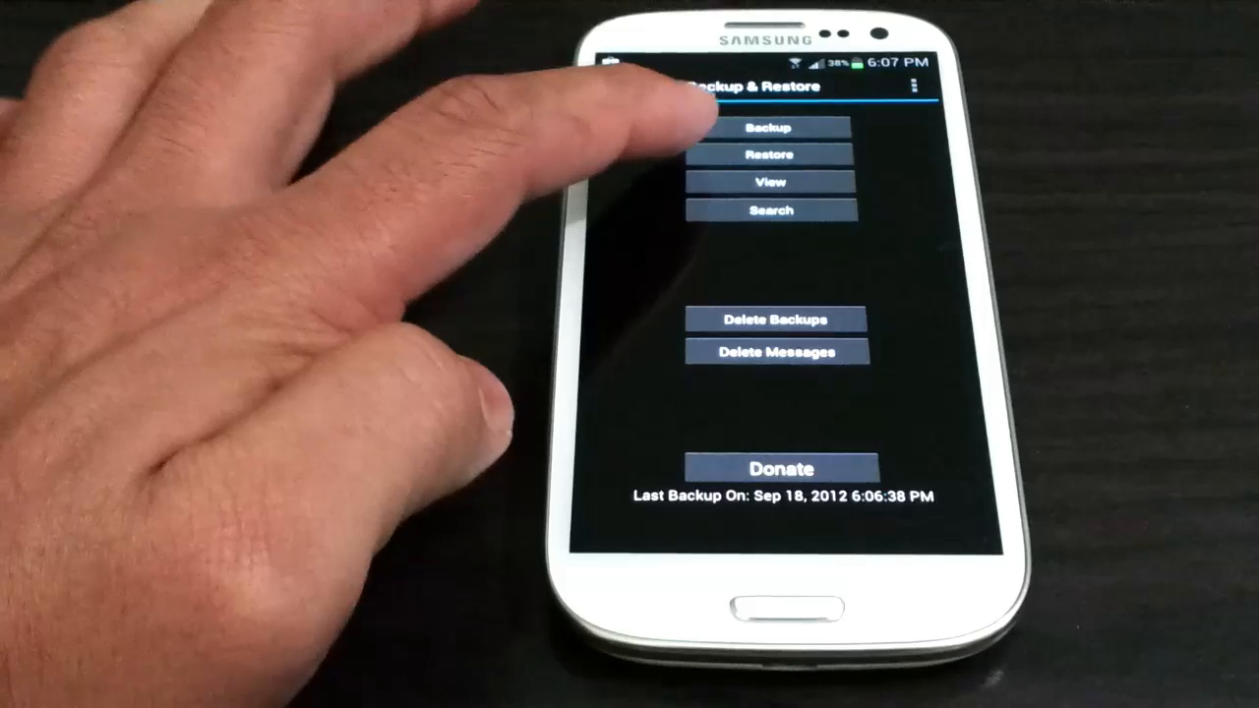
Restore messages from 18sms-20120918180620.xml with duplicate checking enabled
{"action": "left_click", "coordinate": [771, 154]}
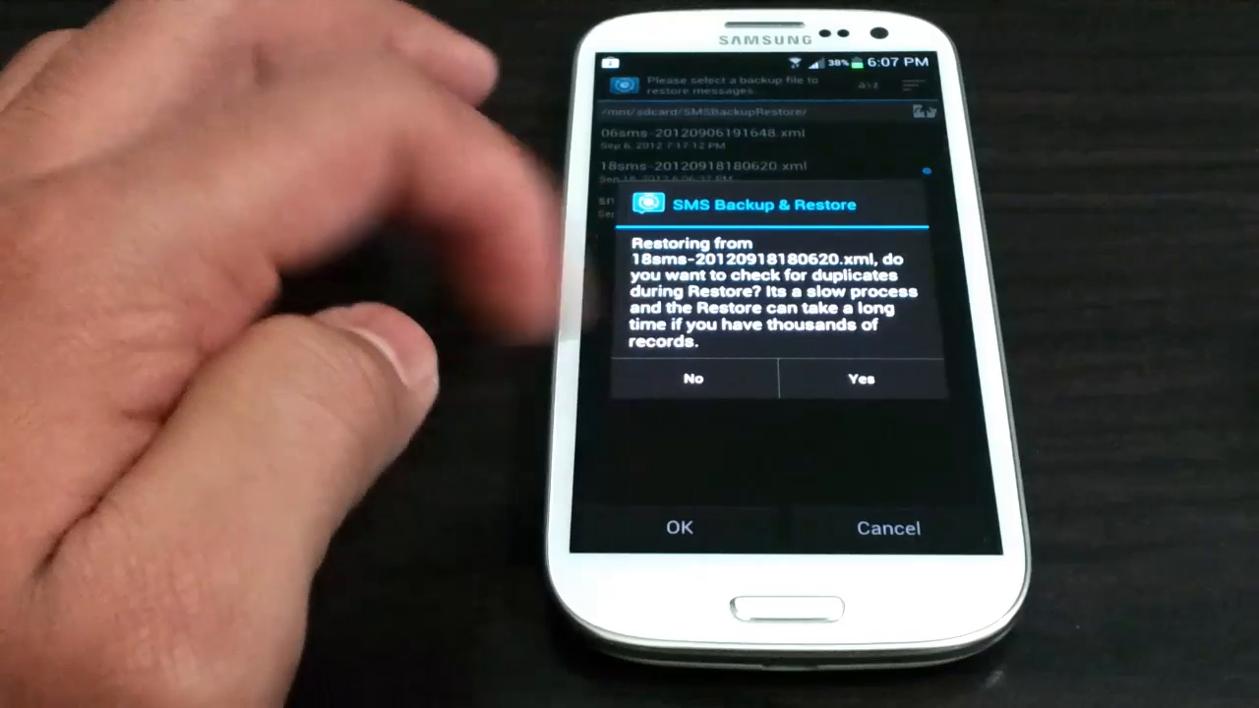
{"action": "left_click", "coordinate": [857, 377]}
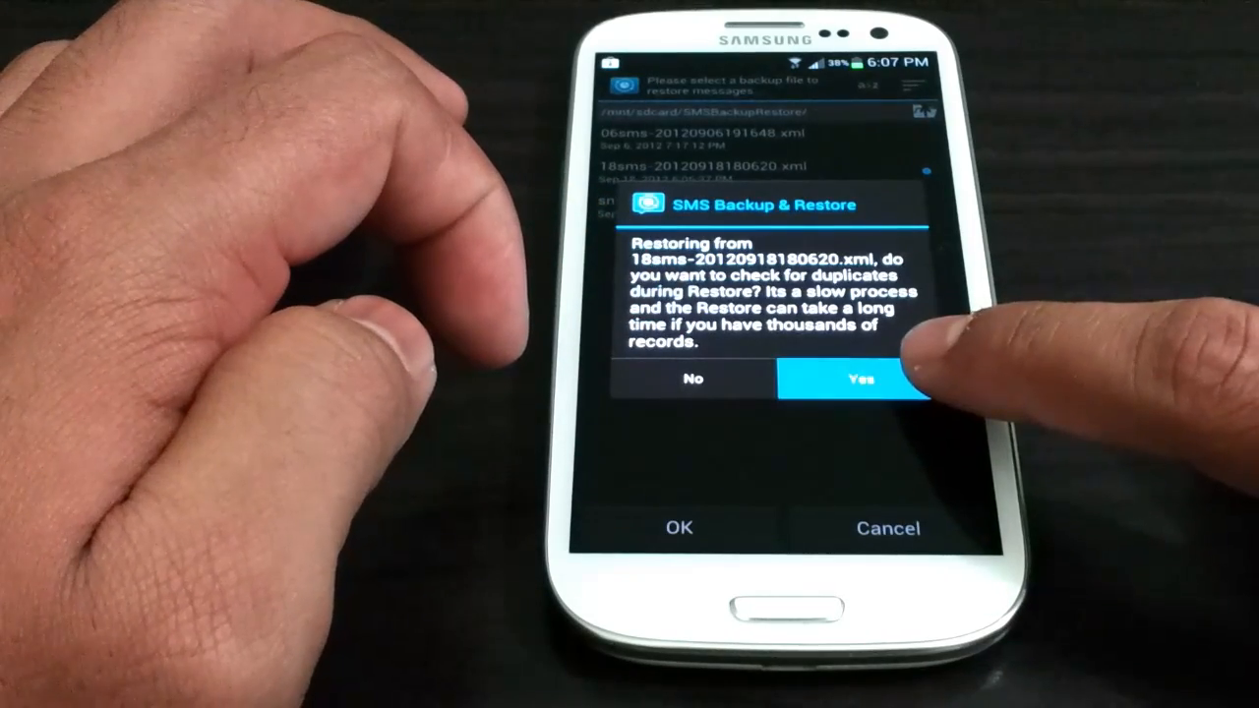
{"action": "left_click", "coordinate": [857, 378]}
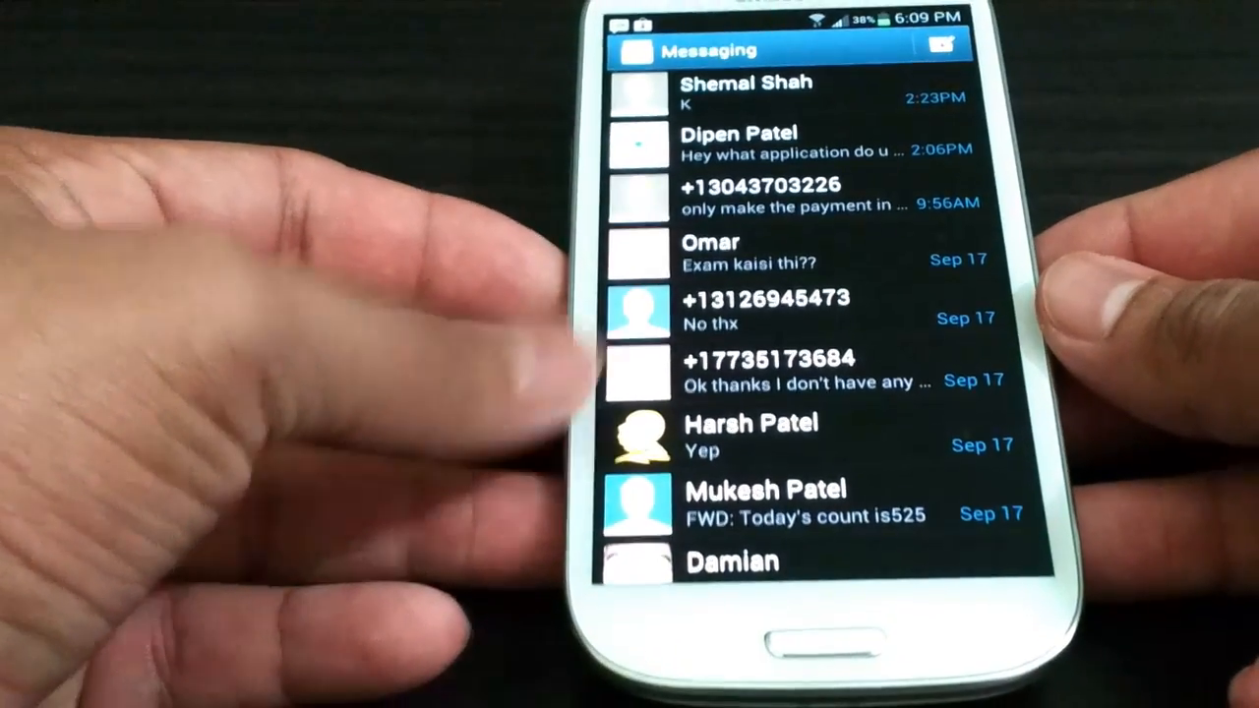
Scroll the Messaging conversation list down to restored threads dated Sep 11
{"action": "scroll", "scroll_direction": "down", "scroll_amount": 3}
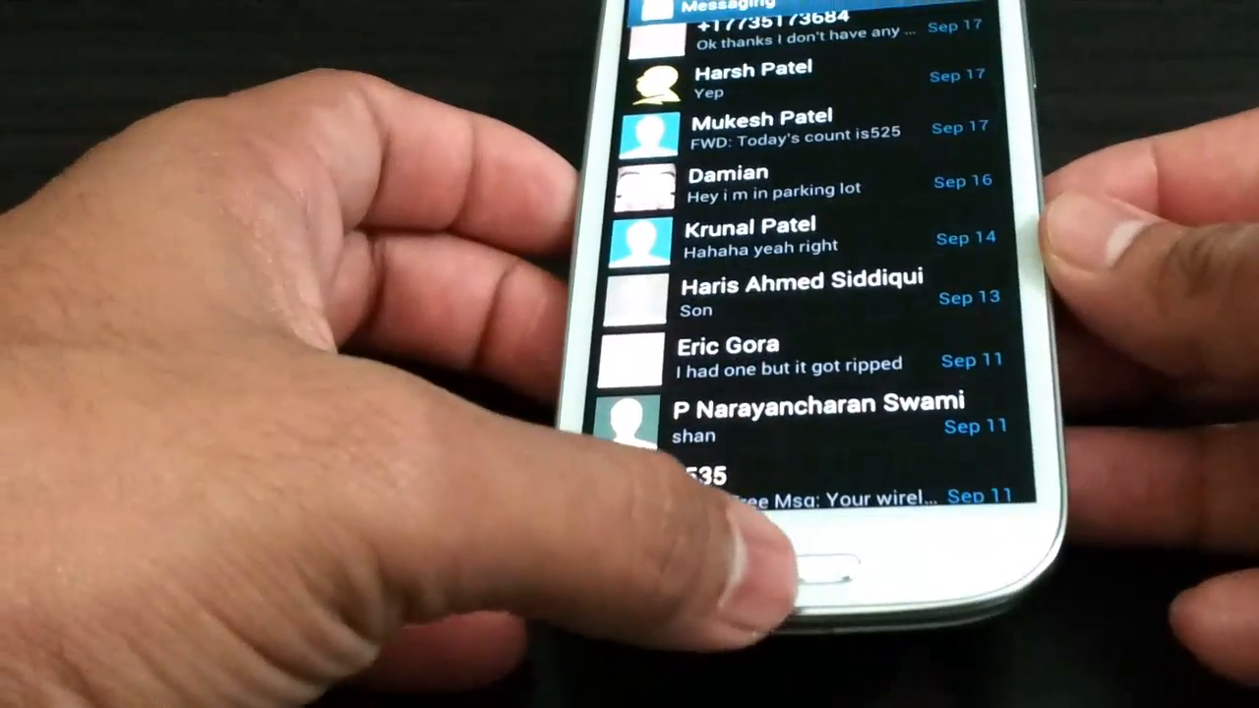